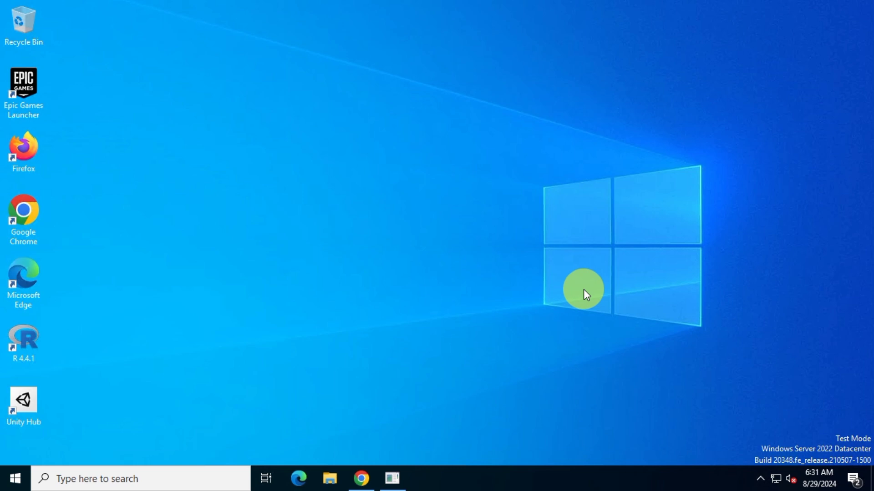
{"action": "mouse_move", "coordinate": [583, 286]}
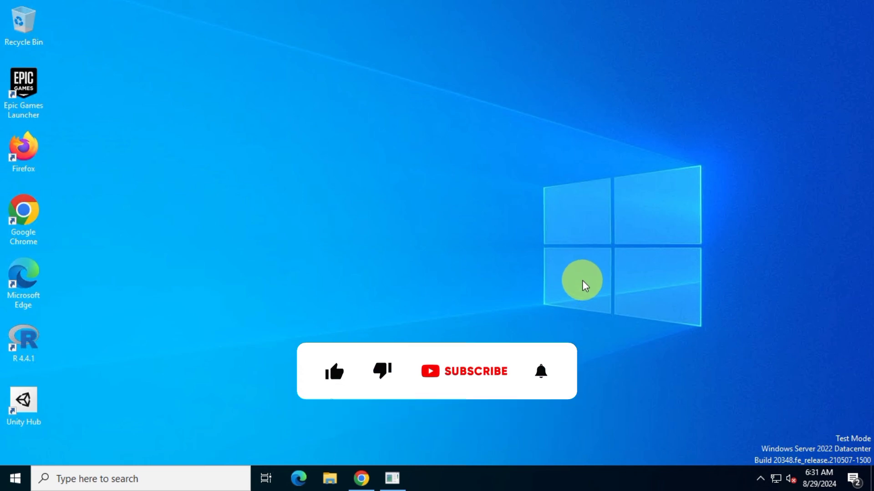
Launch Chrome from the taskbar and search Google for 'chatgpt' from the new tab
{"action": "left_click", "coordinate": [475, 372]}
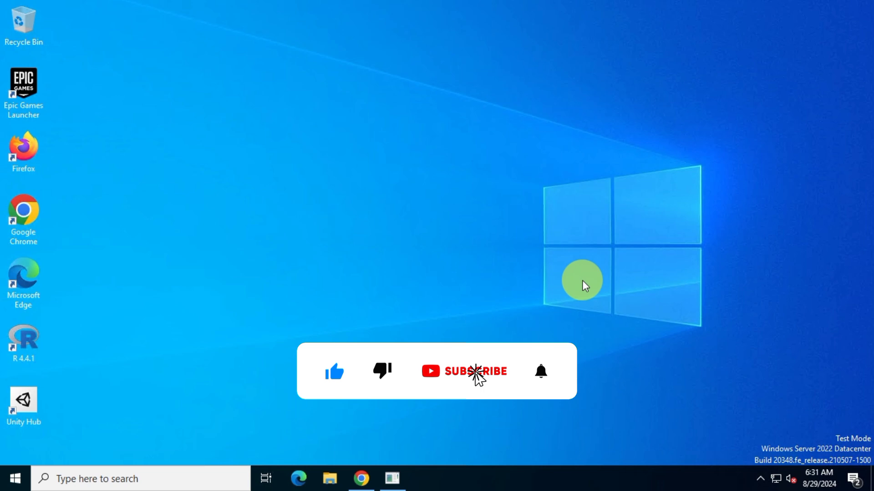
{"action": "left_click", "coordinate": [468, 371]}
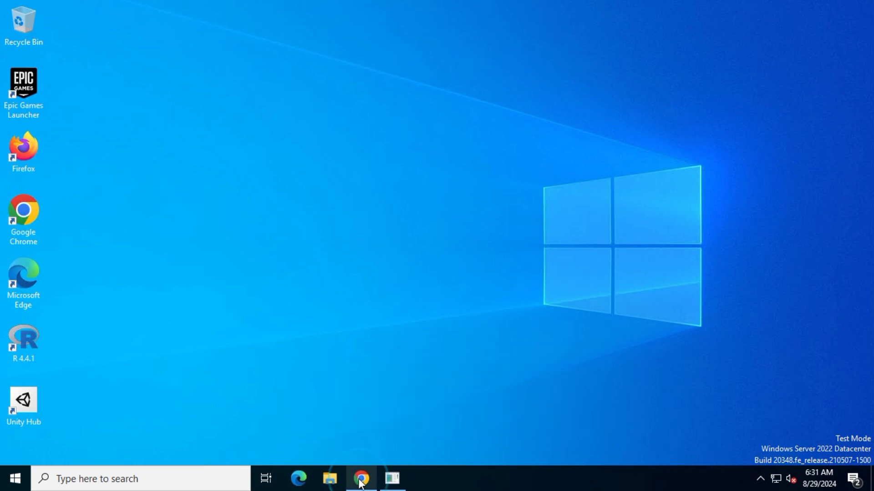
{"action": "left_click", "coordinate": [362, 477]}
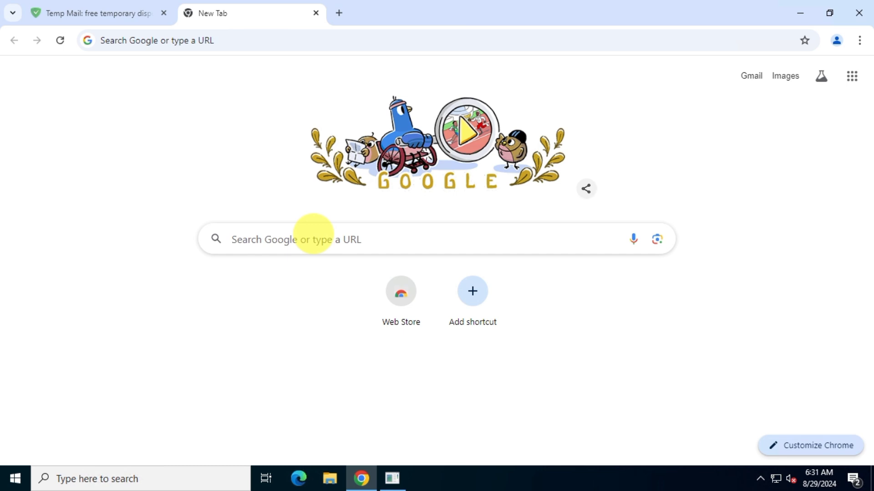
{"action": "left_click", "coordinate": [312, 240]}
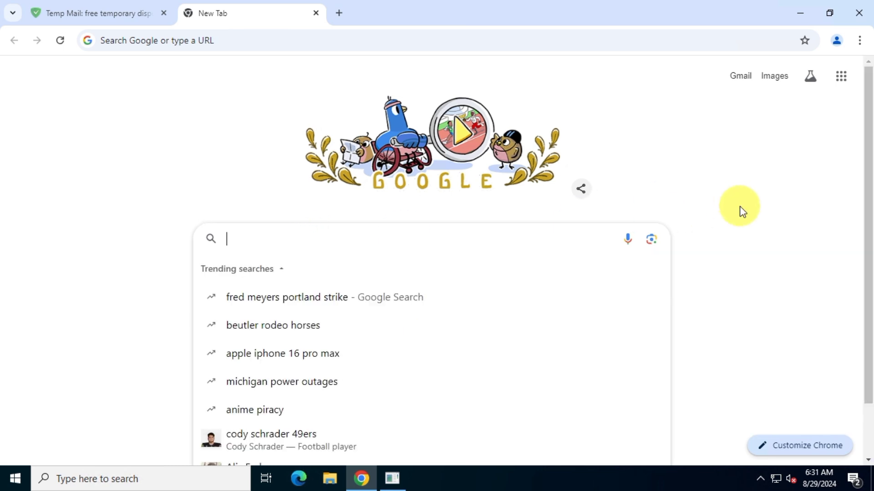
{"action": "type", "text": "chatgpt"}
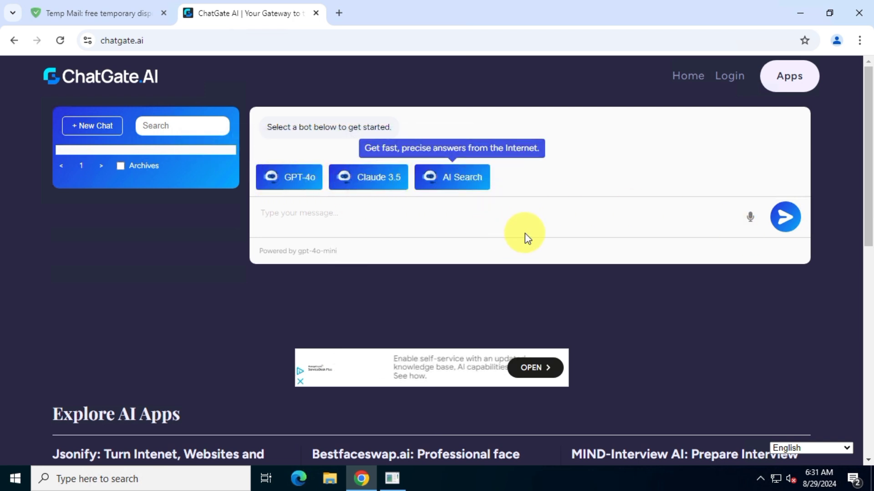
{"action": "mouse_move", "coordinate": [368, 210]}
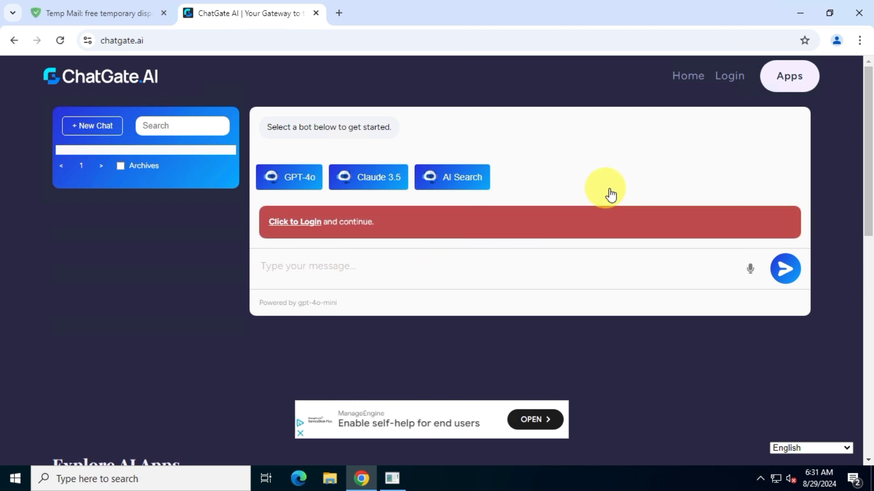
Follow the Login link in ChatGate AI's top navigation
{"action": "left_click", "coordinate": [728, 75]}
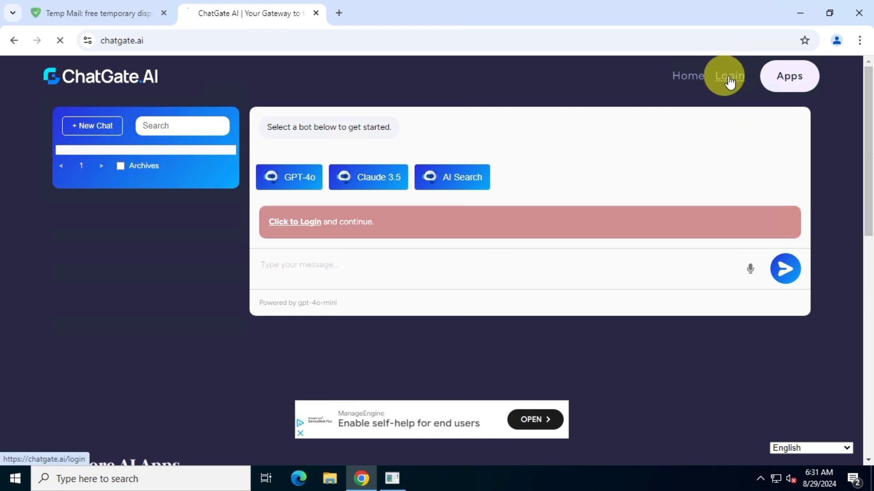
Choose 'Sign in with email' and focus the empty Email field
{"action": "left_click", "coordinate": [728, 75]}
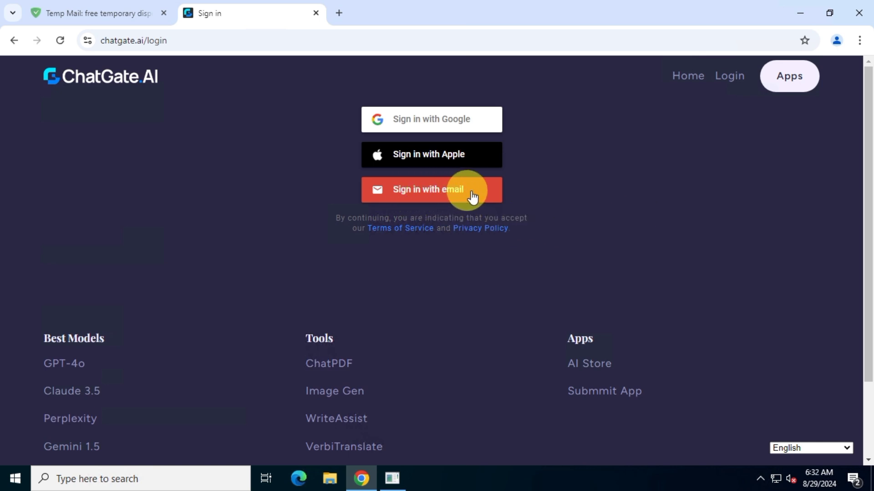
{"action": "left_click", "coordinate": [430, 189]}
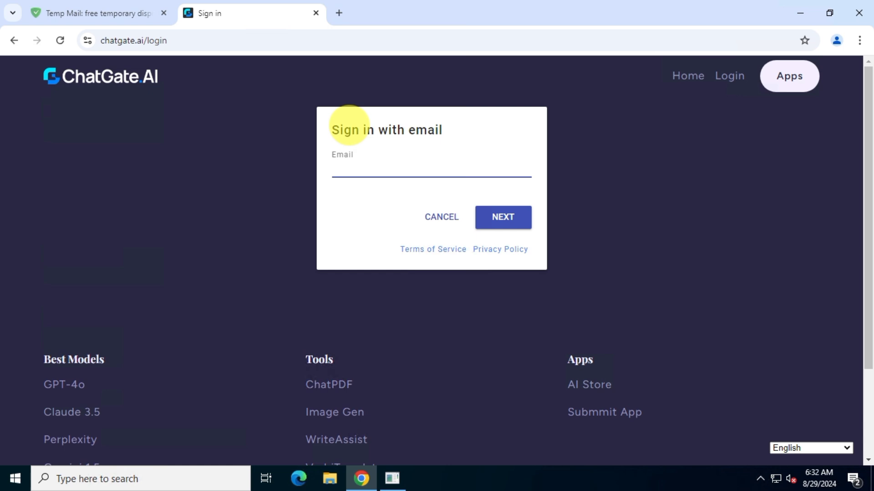
{"action": "left_click", "coordinate": [430, 170]}
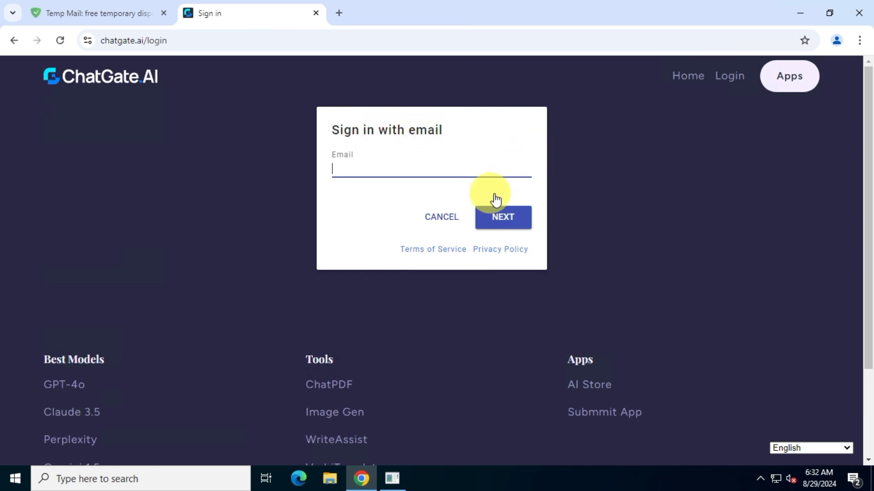
{"action": "mouse_move", "coordinate": [119, 31]}
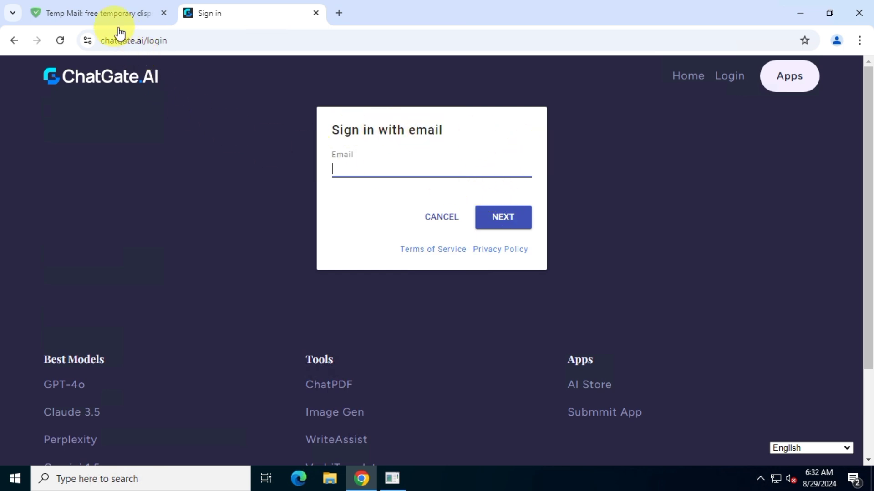
{"action": "left_click", "coordinate": [100, 12]}
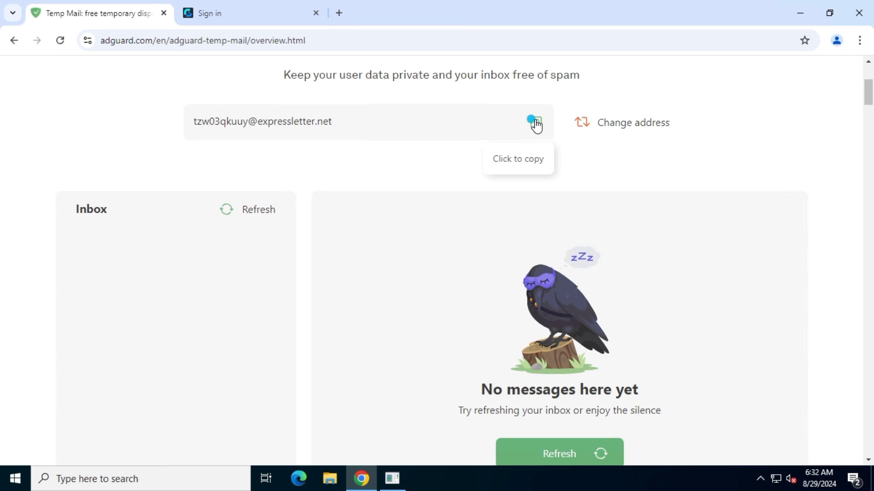
{"action": "left_click", "coordinate": [249, 12]}
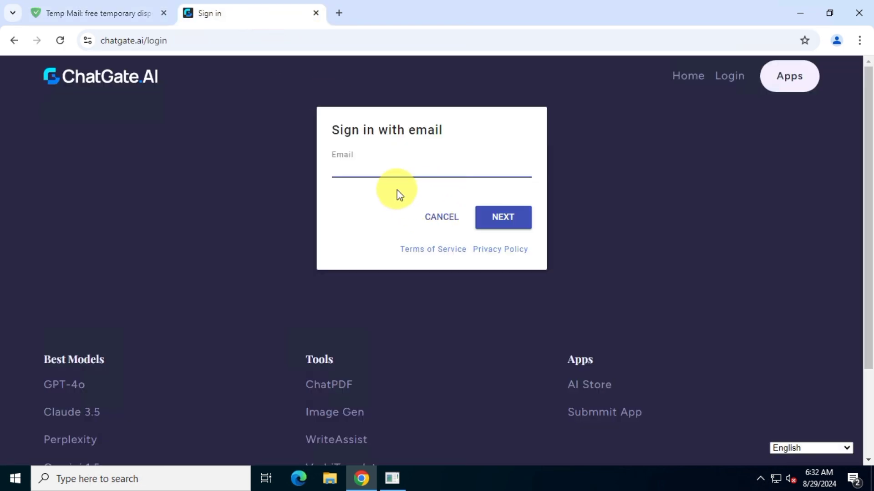
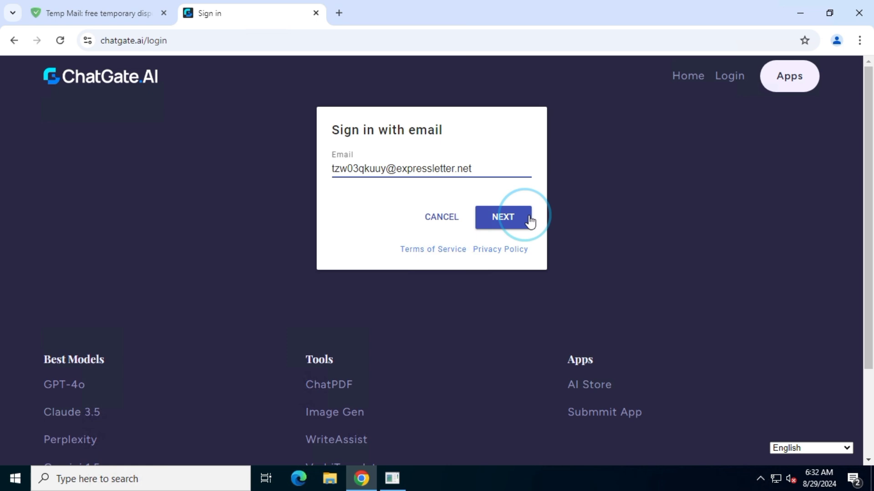
{"action": "left_click", "coordinate": [503, 216]}
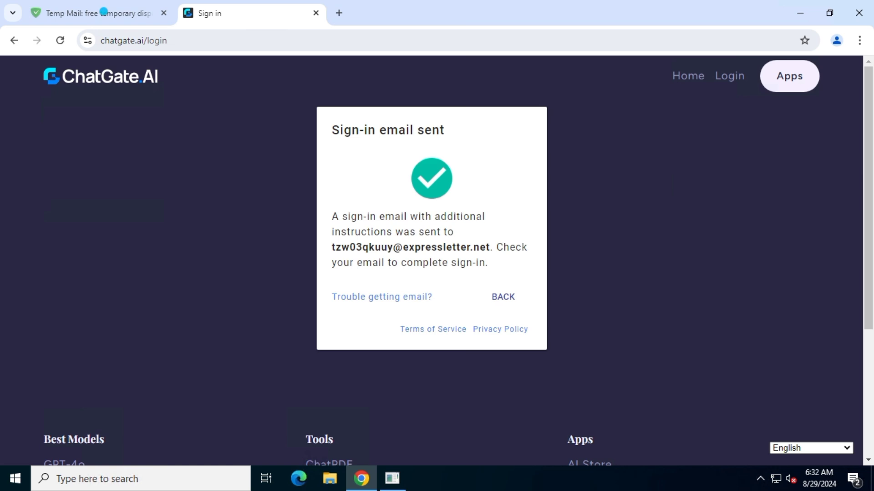
In the Temp Mail inbox, follow the sign-in link inside the ChatGate email
{"action": "left_click", "coordinate": [95, 13]}
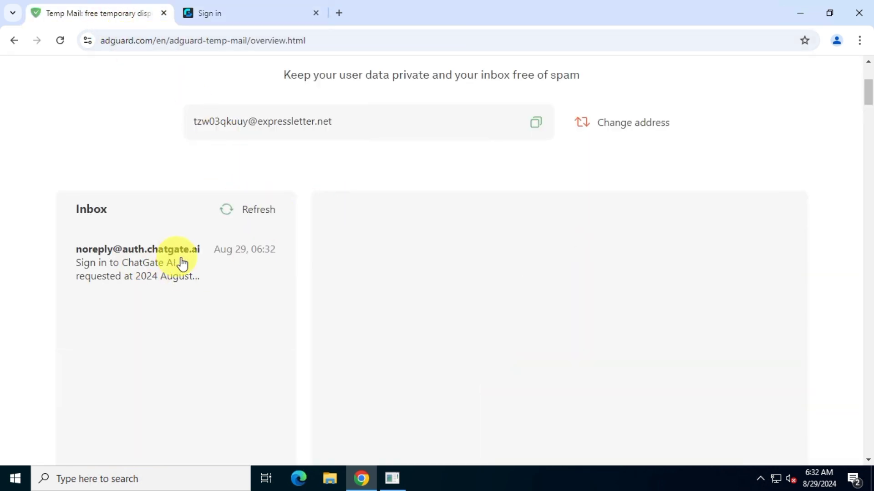
{"action": "left_click", "coordinate": [140, 262]}
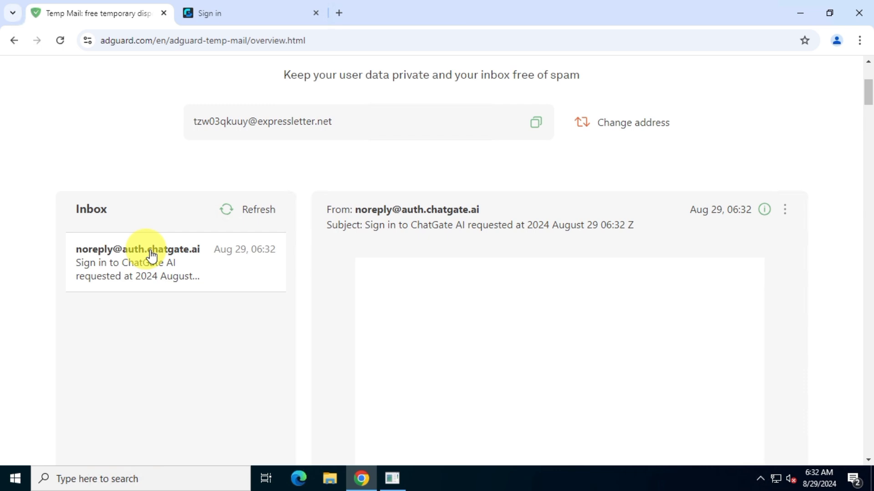
{"action": "left_click", "coordinate": [137, 262]}
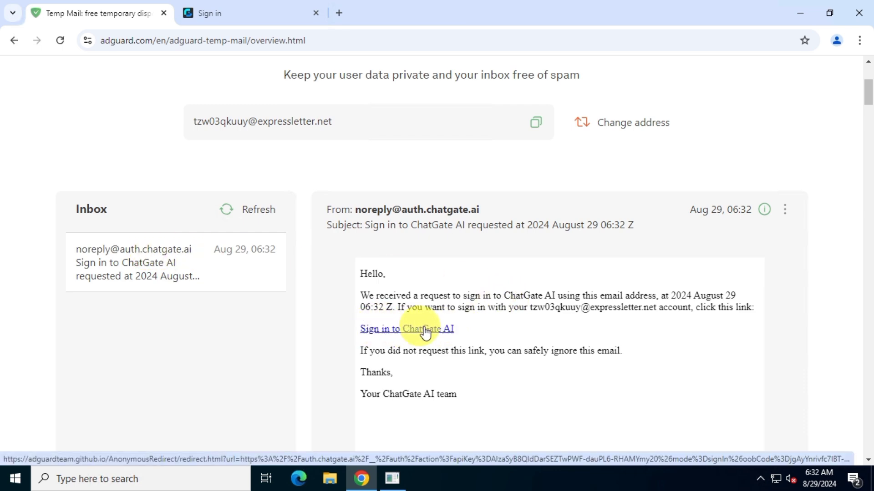
{"action": "left_click", "coordinate": [406, 329]}
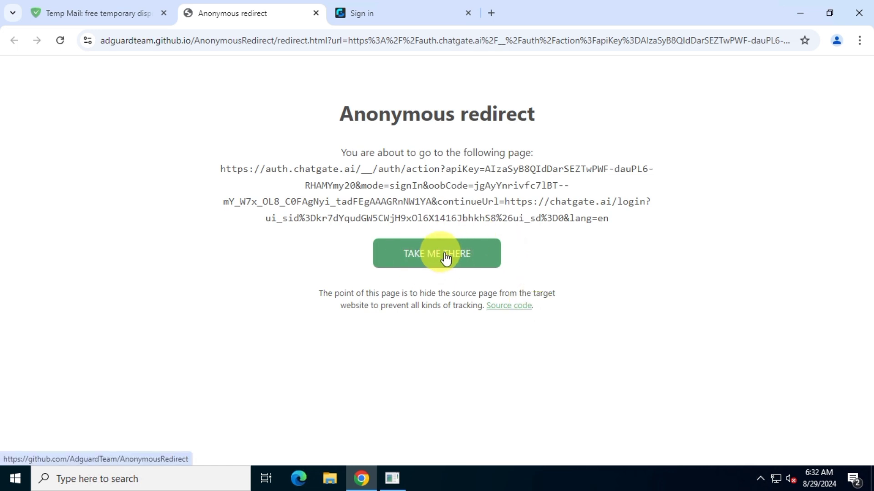
Confirm TAKE ME THERE on the AdGuard redirect to finish signing in to chatgate.ai
{"action": "left_click", "coordinate": [436, 254]}
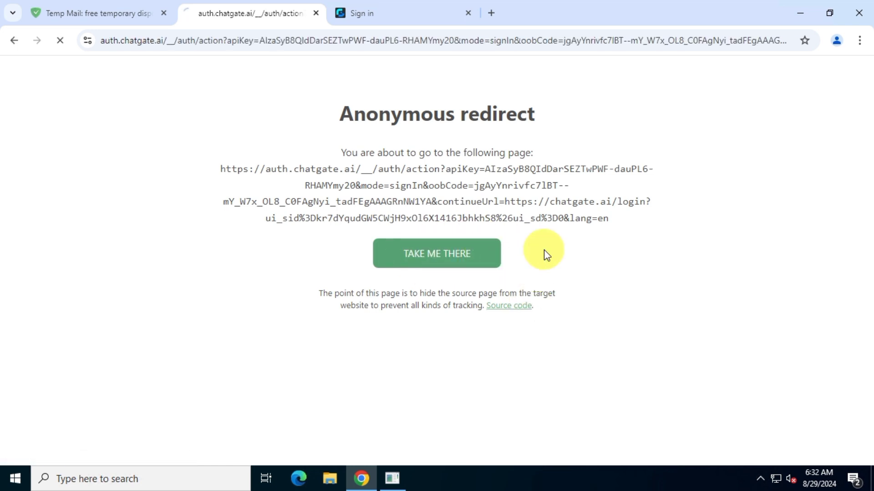
{"action": "left_click", "coordinate": [436, 254]}
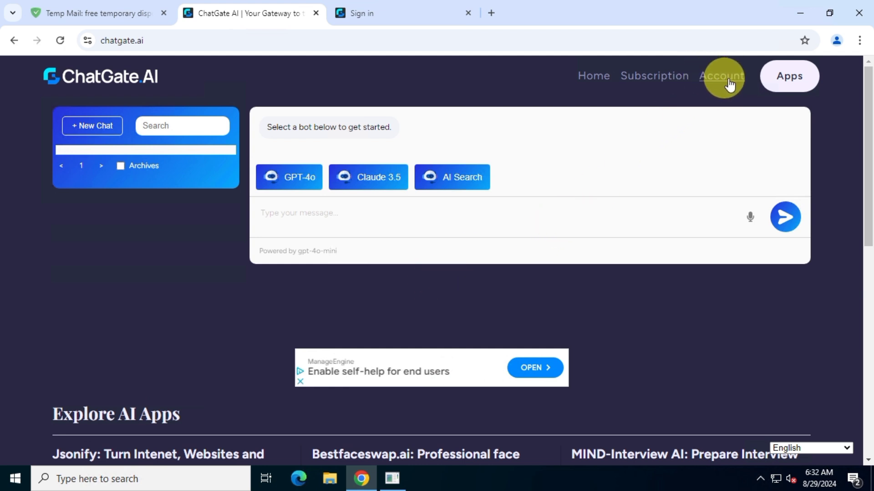
Review Account details and Subscriptions (none active), then return Home
{"action": "left_click", "coordinate": [720, 76]}
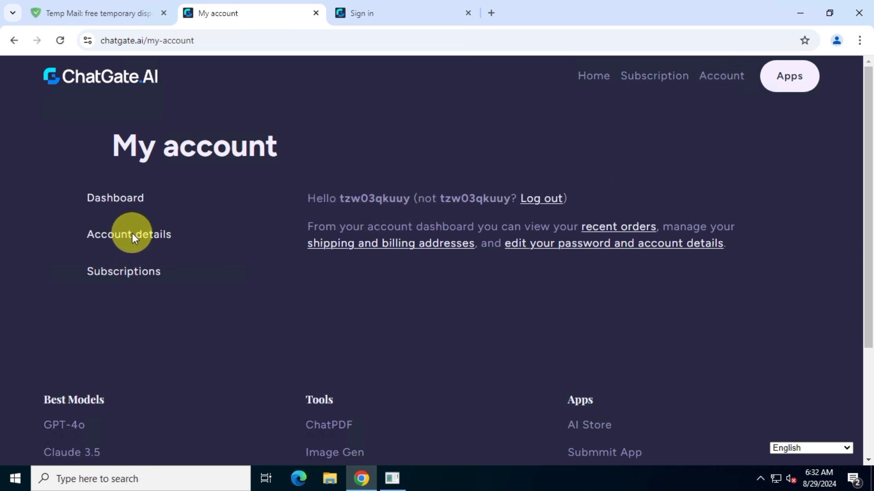
{"action": "left_click", "coordinate": [128, 233]}
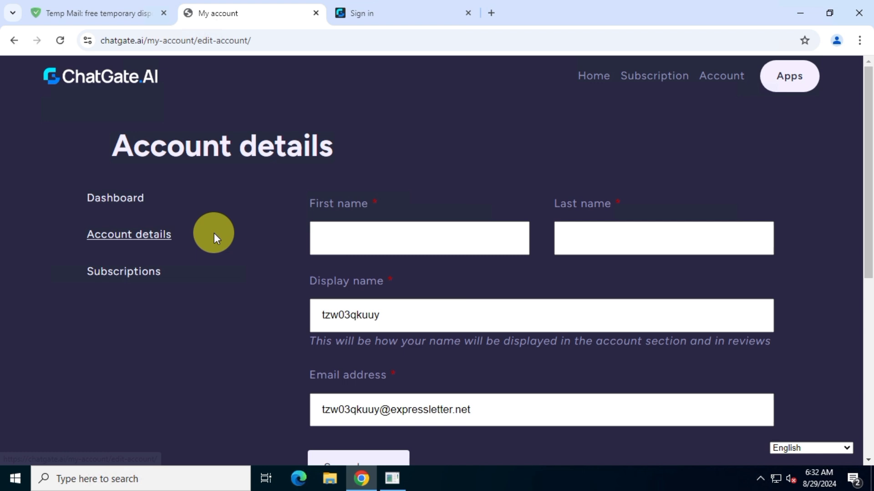
{"action": "scroll", "scroll_direction": "down", "scroll_amount": 3}
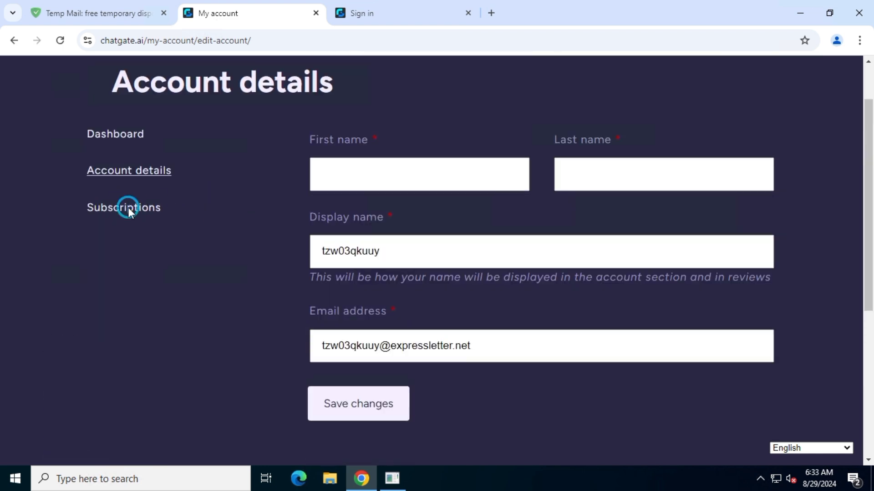
{"action": "left_click", "coordinate": [124, 208]}
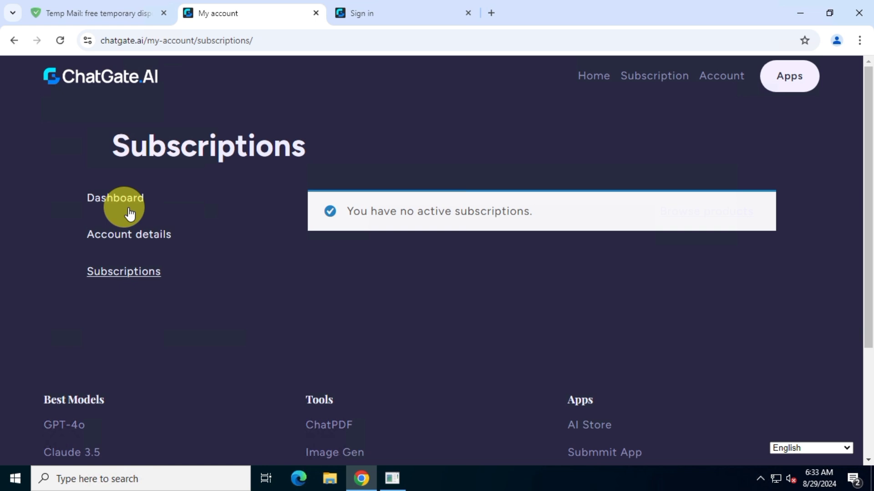
{"action": "mouse_move", "coordinate": [585, 77]}
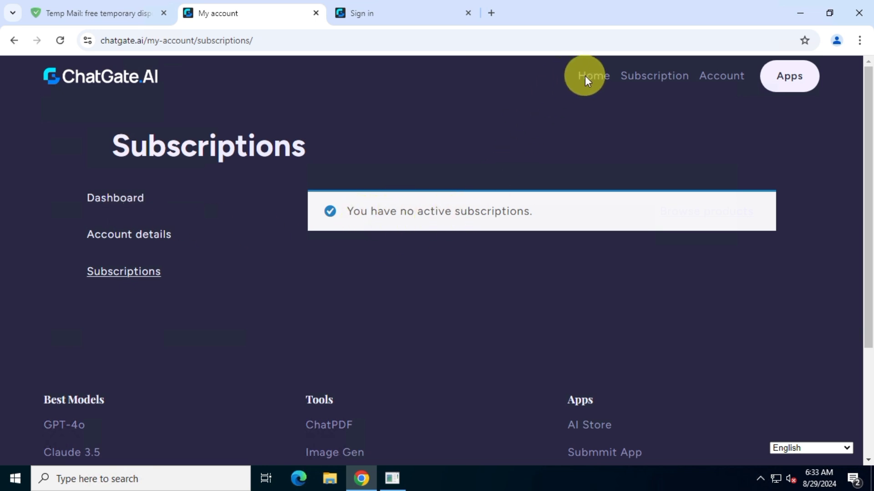
{"action": "left_click", "coordinate": [592, 75]}
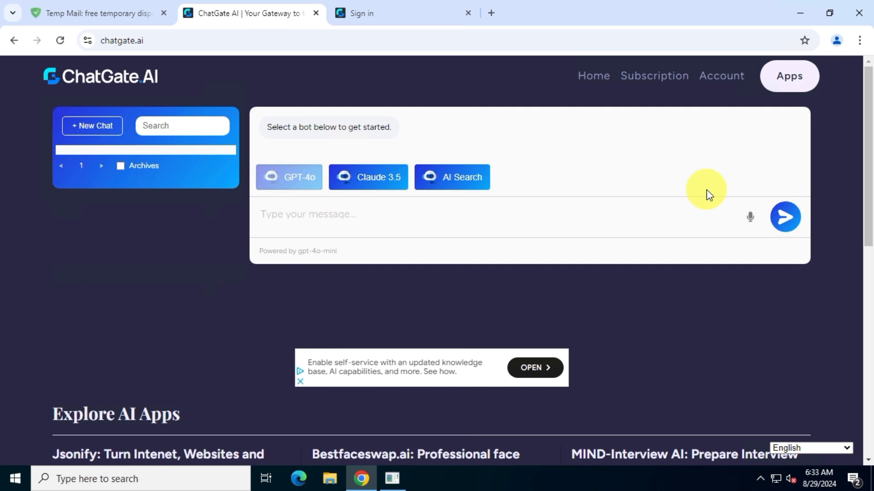
Send the greeting 'Hello' to GPT-4o
{"action": "type", "text": "Hello"}
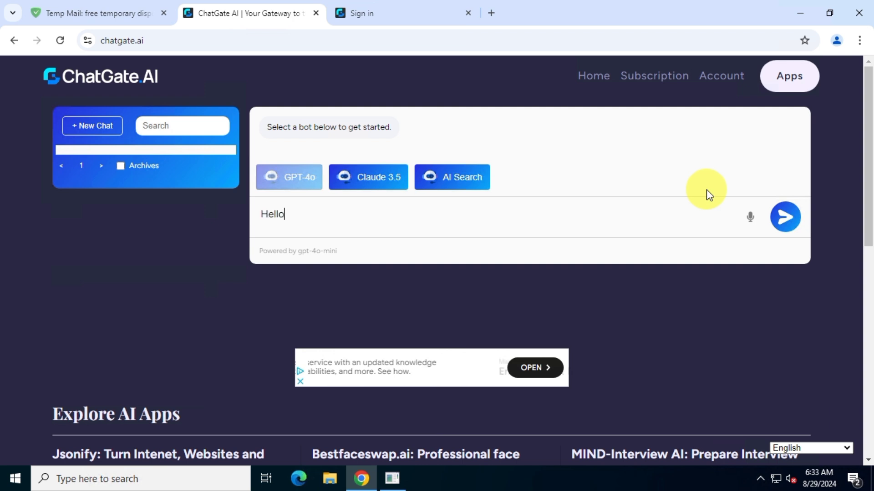
{"action": "left_click", "coordinate": [786, 216]}
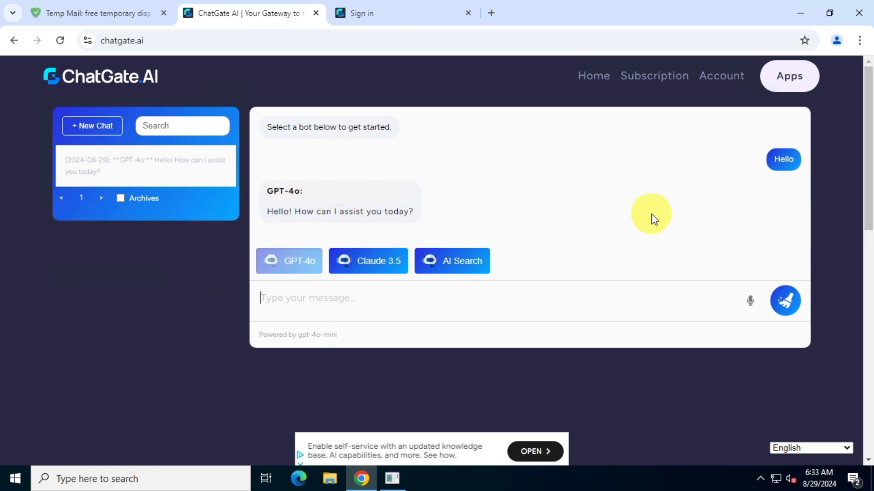
Ask GPT-4o 'What version of ChatGPT are you?' and get its reply
{"action": "type", "text": "What"}
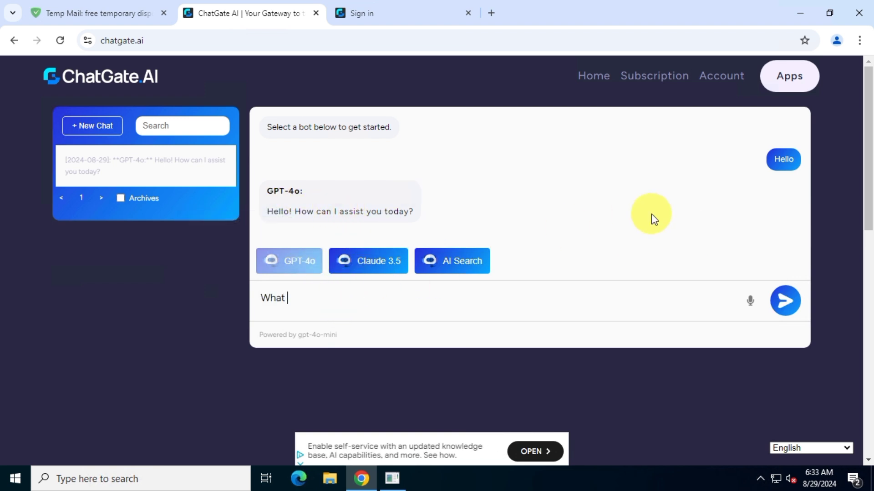
{"action": "type", "text": "version of"}
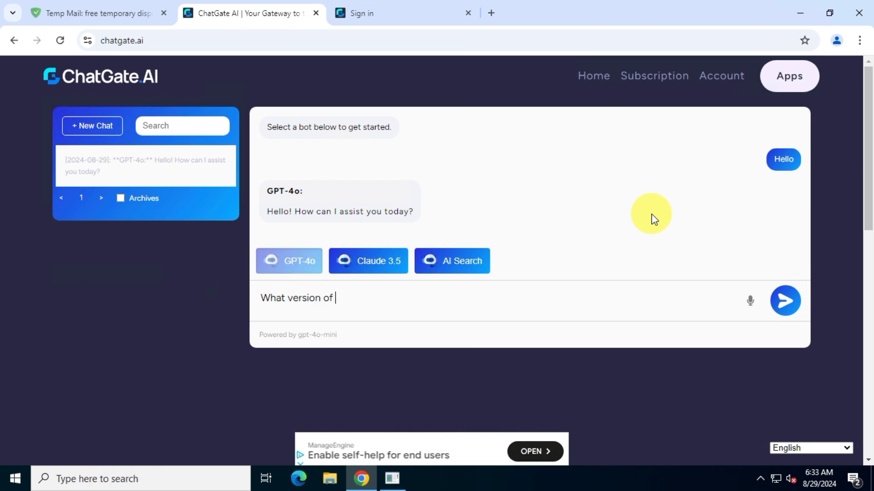
{"action": "type", "text": "ChatGPT are you?"}
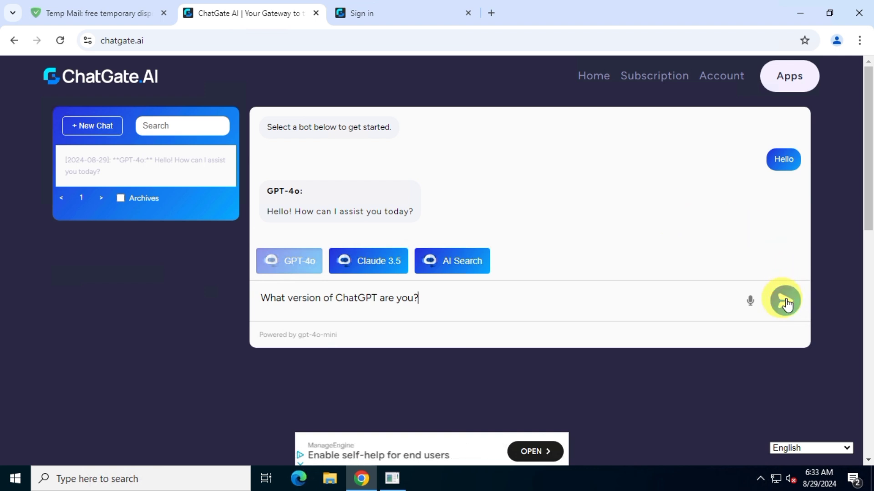
{"action": "left_click", "coordinate": [783, 300]}
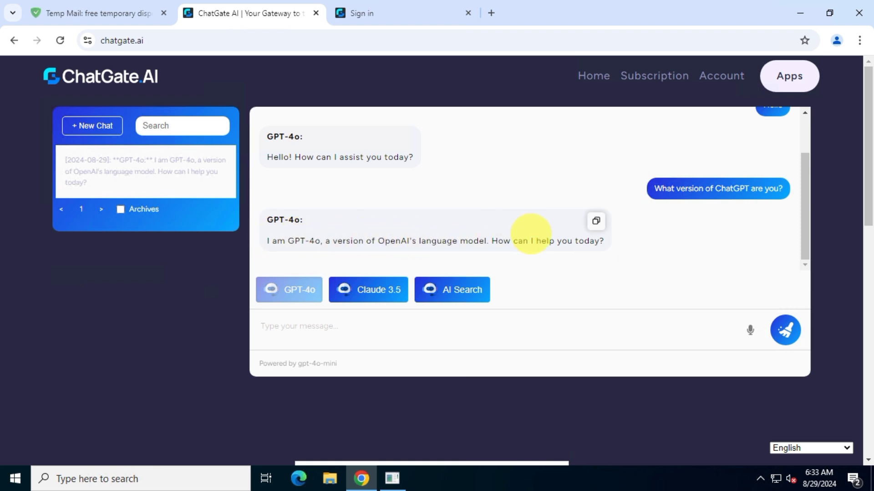
{"action": "mouse_move", "coordinate": [657, 192]}
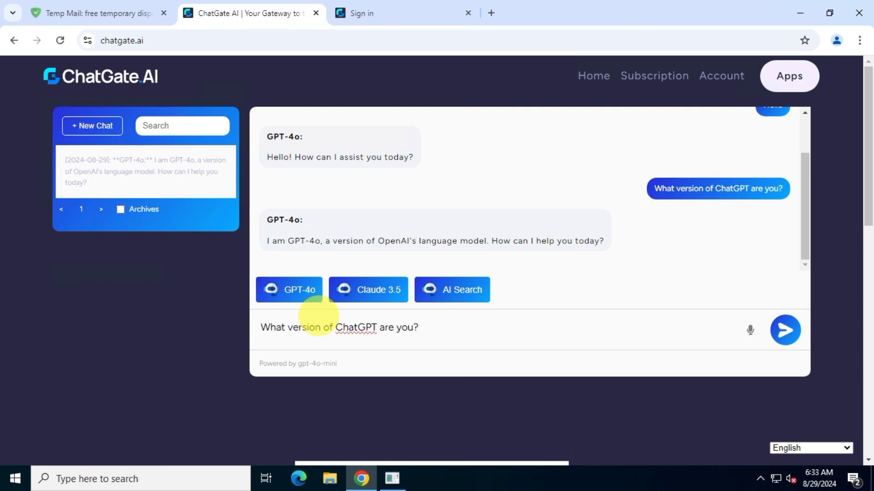
Resend the version question and highlight the GPT-4 architecture answer
{"action": "left_click", "coordinate": [784, 329]}
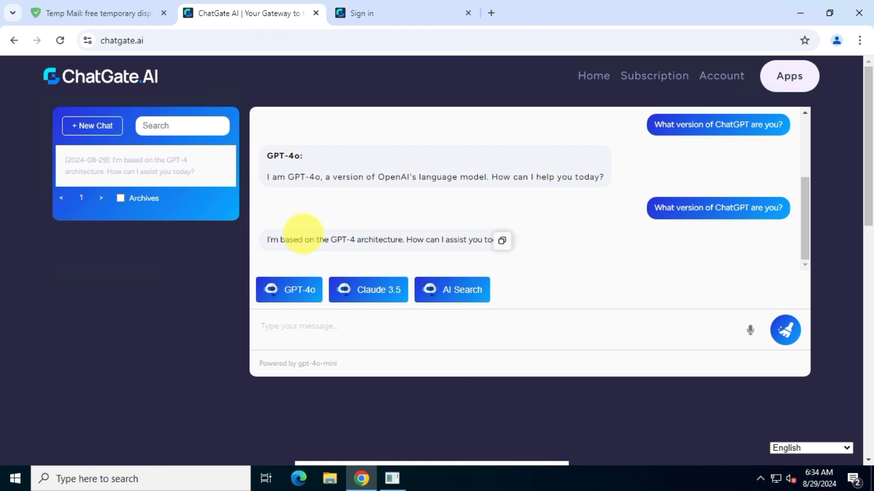
{"action": "left_click_drag", "start_coordinate": [267, 239], "coordinate": [401, 239]}
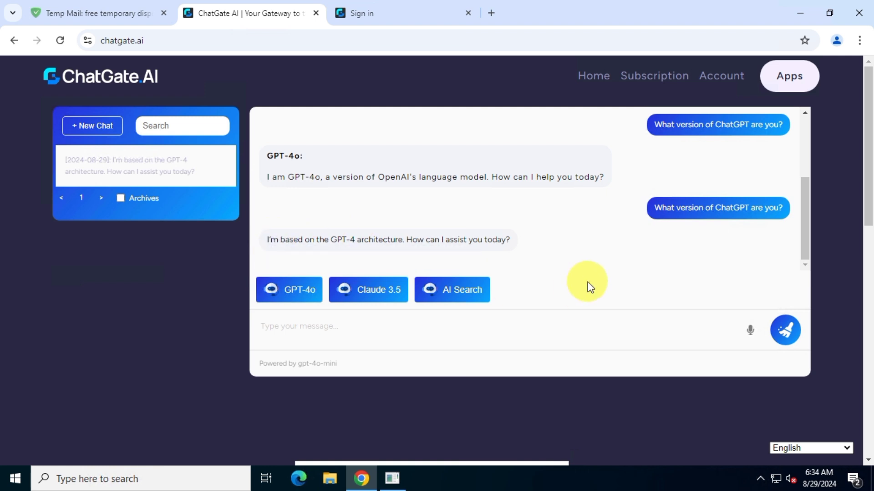
{"action": "mouse_move", "coordinate": [589, 283]}
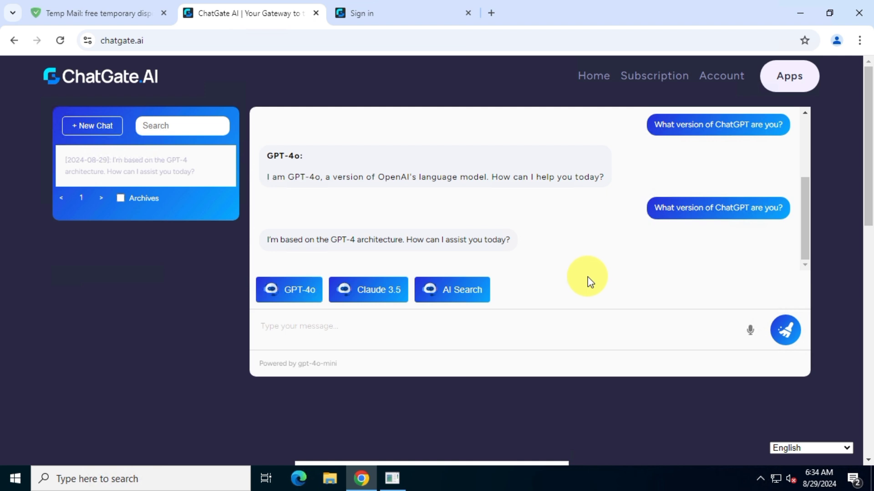